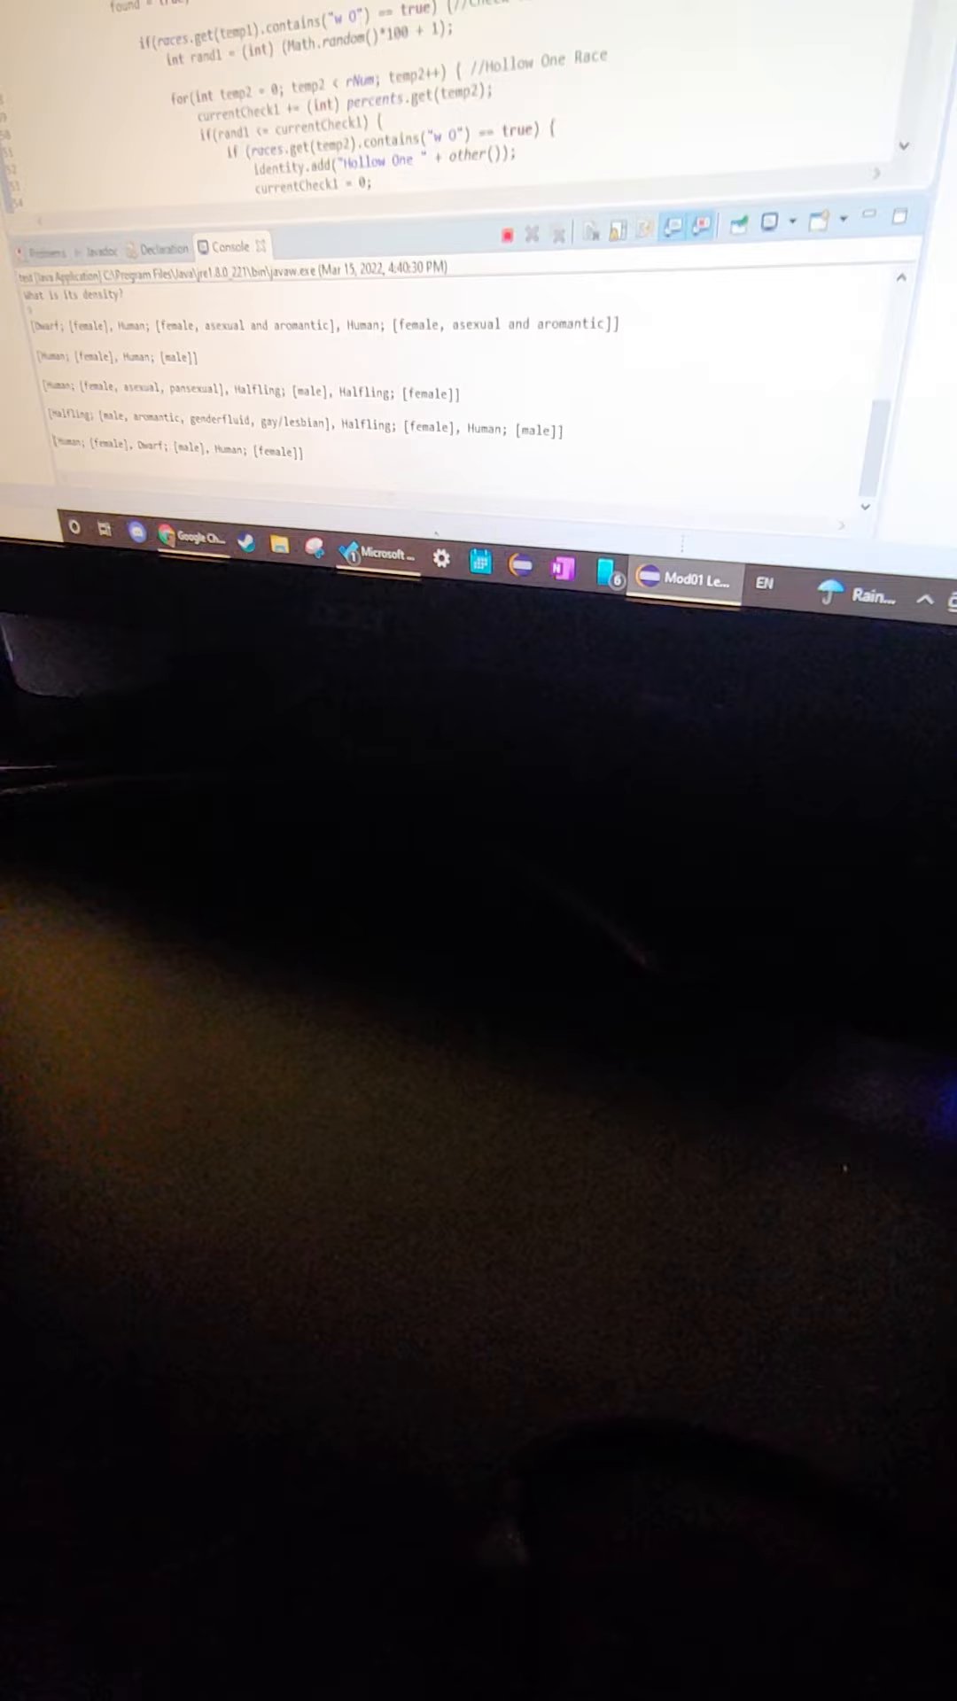
scroll("down", 3)
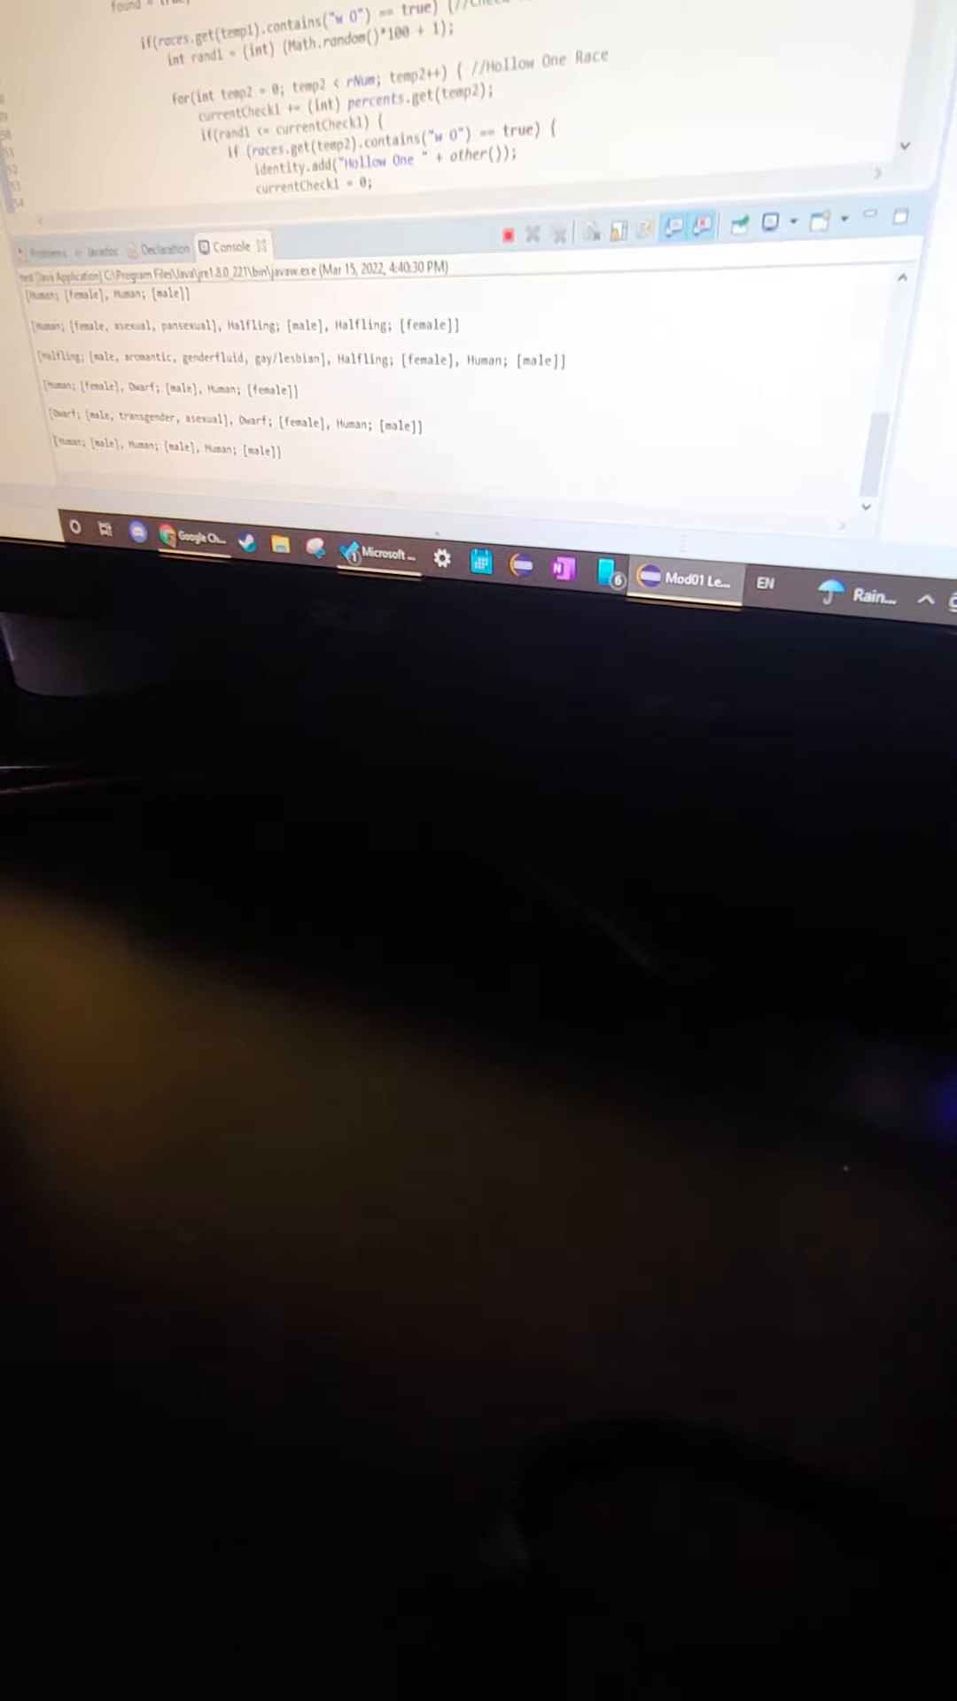